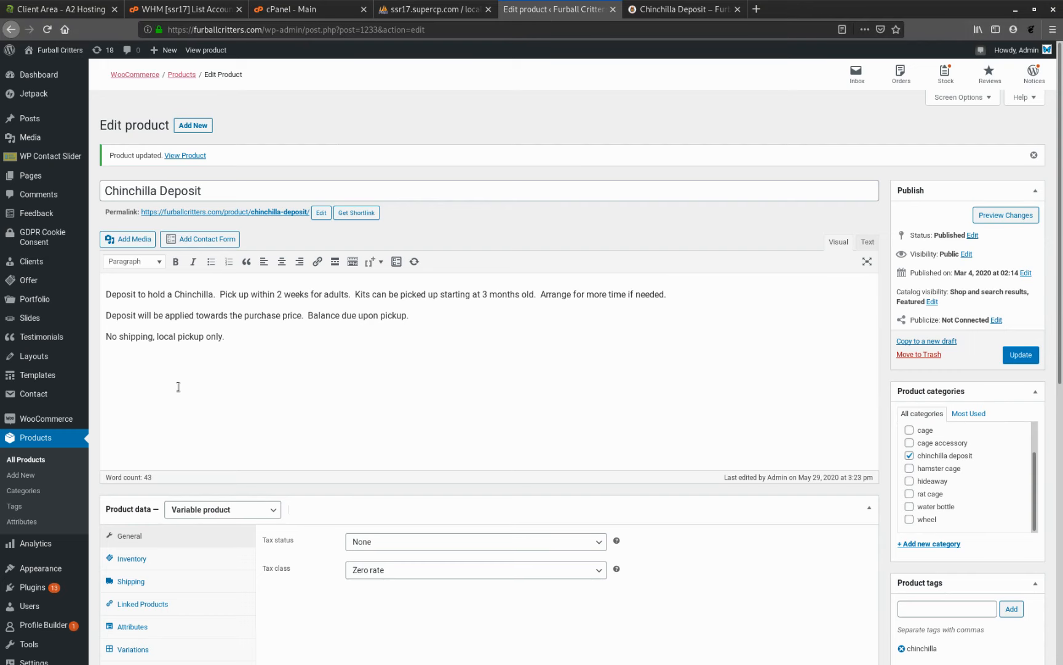
# Enable product-level stock management with a stock quantity of 3 in Inventory.
pyautogui.scroll(-3)
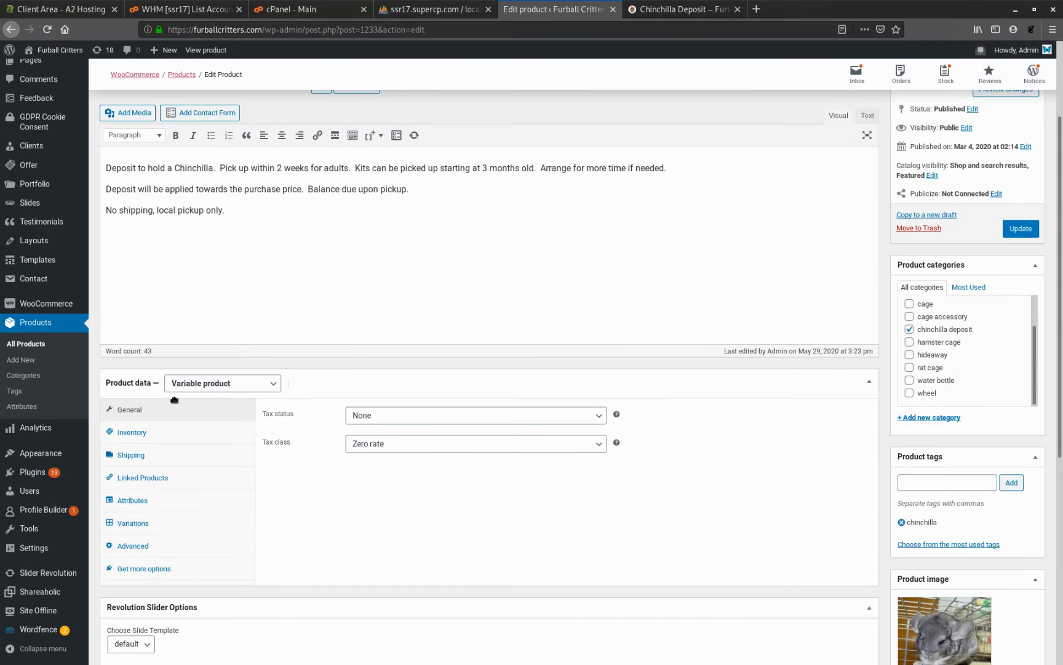
pyautogui.scroll(-3)
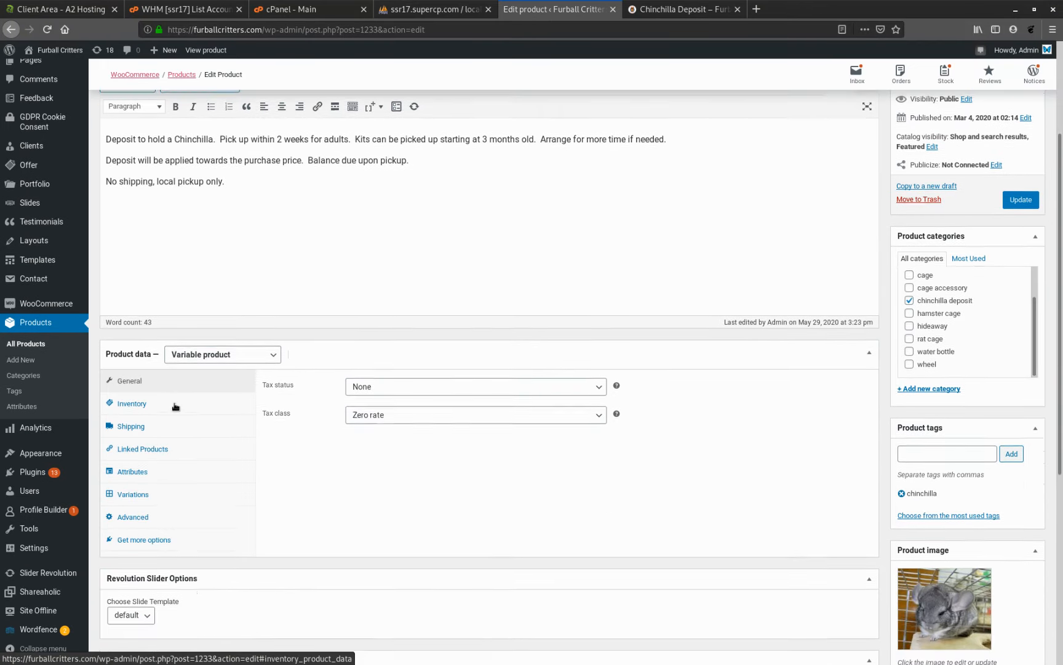
pyautogui.click(132, 402)
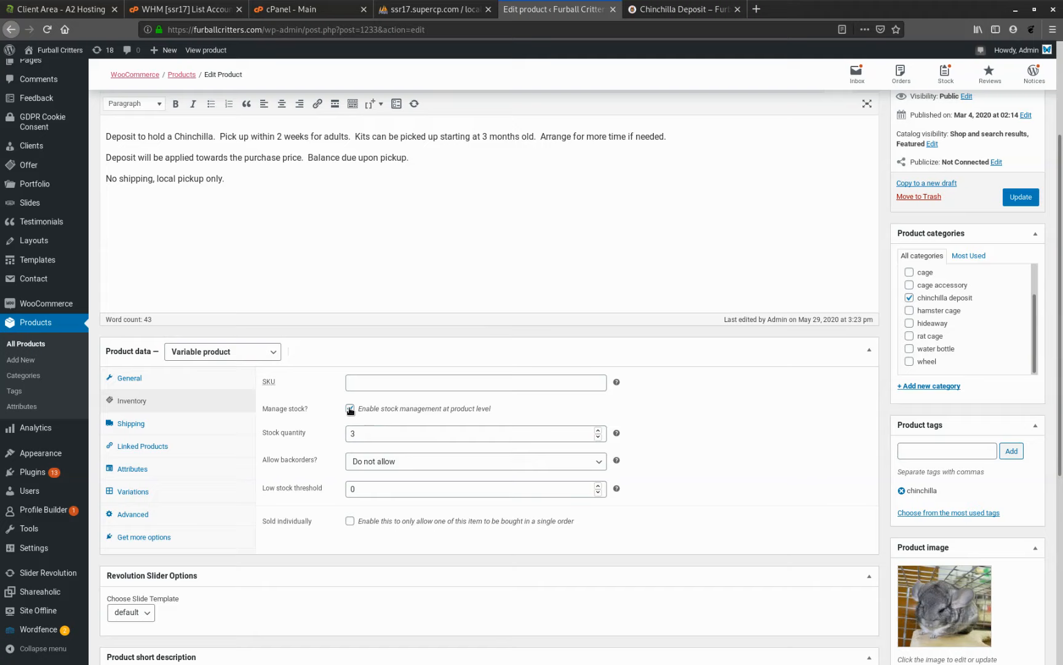
pyautogui.click(349, 407)
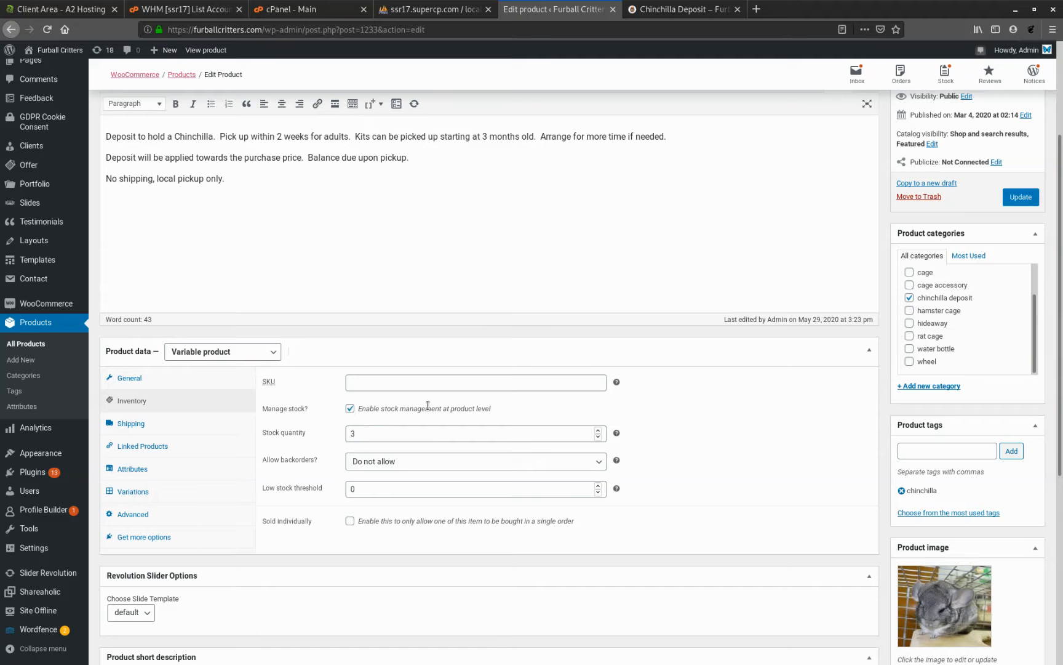
pyautogui.moveTo(378, 424)
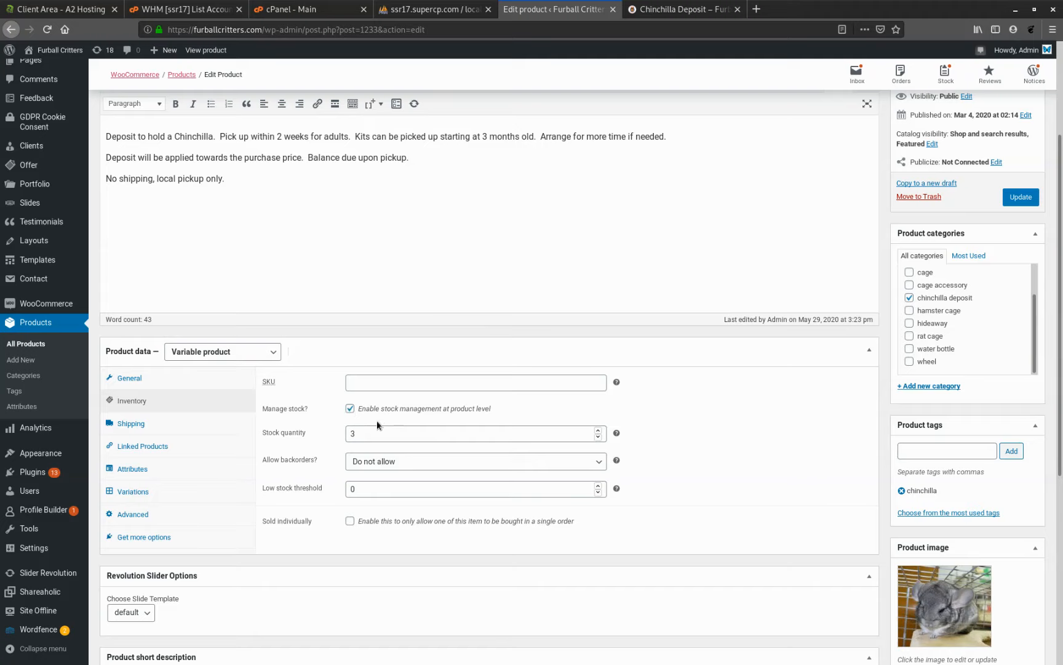
pyautogui.click(475, 433)
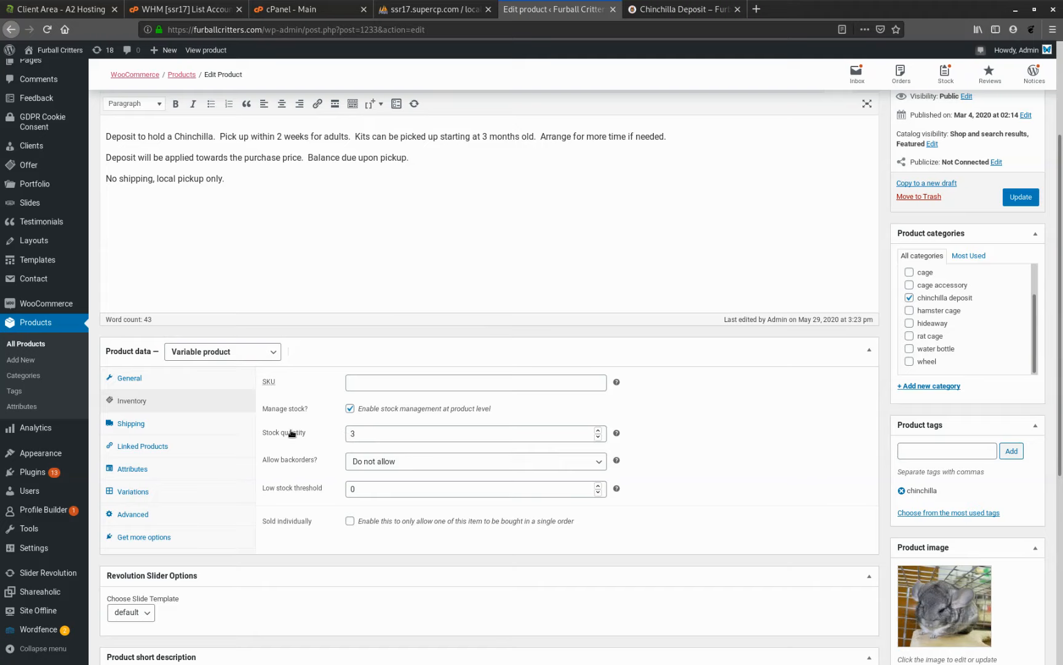
pyautogui.moveTo(206, 423)
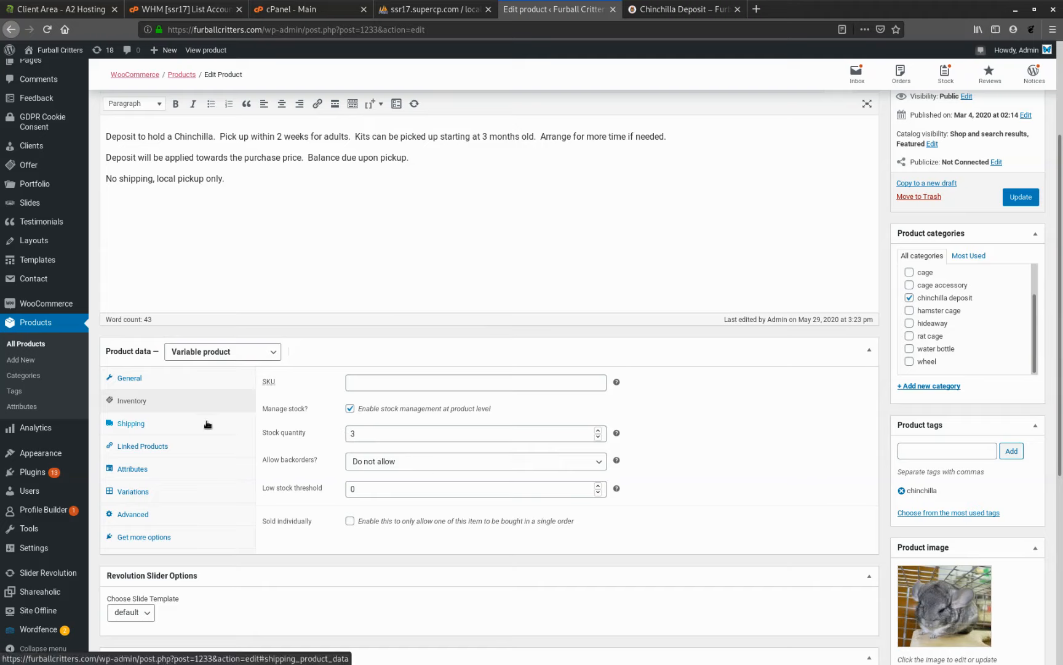
# Review the Age and Sex attribute details, checking their values, visibility and use for variations.
pyautogui.click(132, 469)
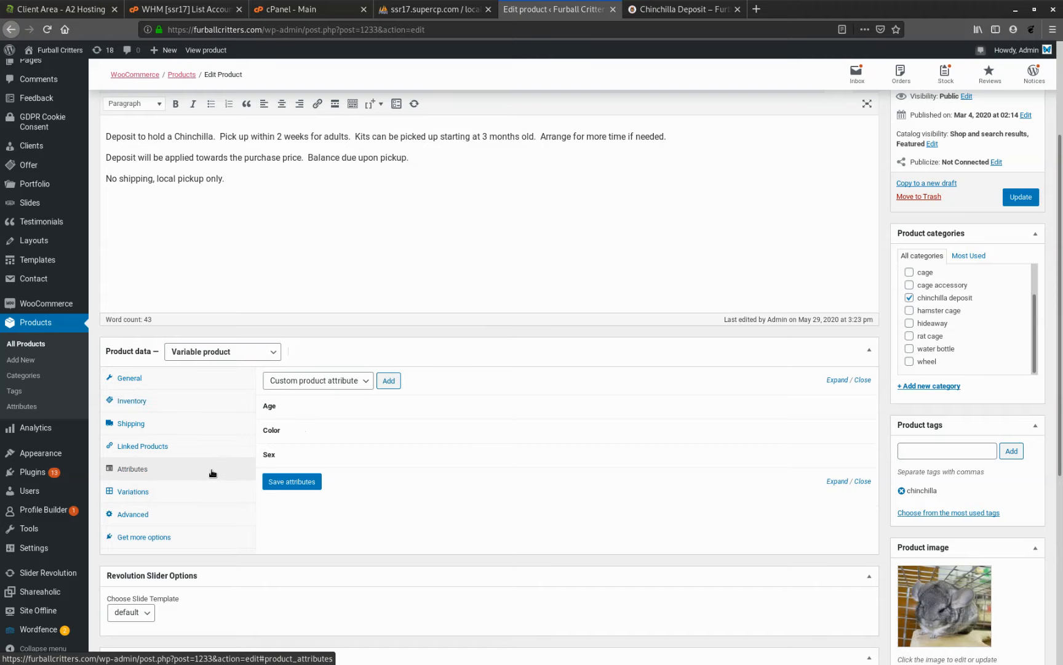
pyautogui.moveTo(351, 428)
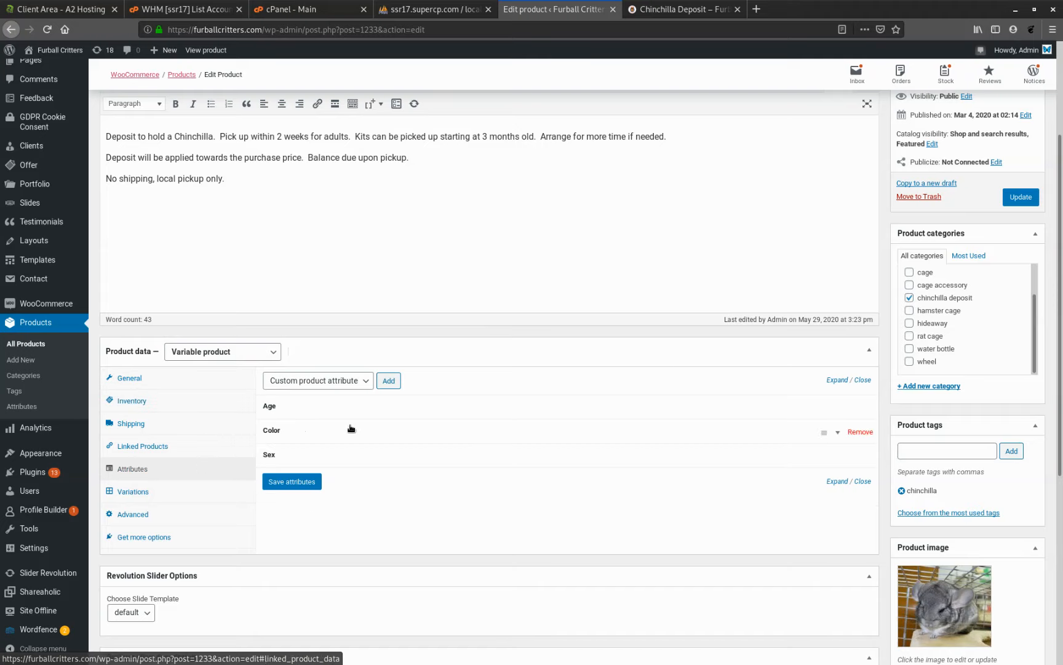
pyautogui.click(269, 406)
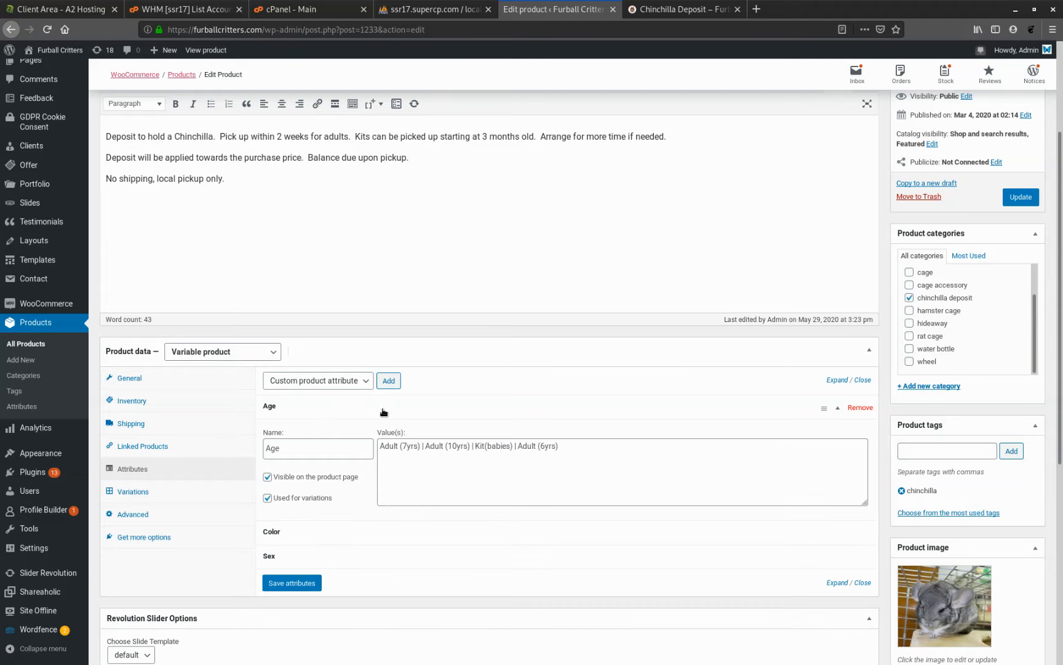
pyautogui.moveTo(294, 472)
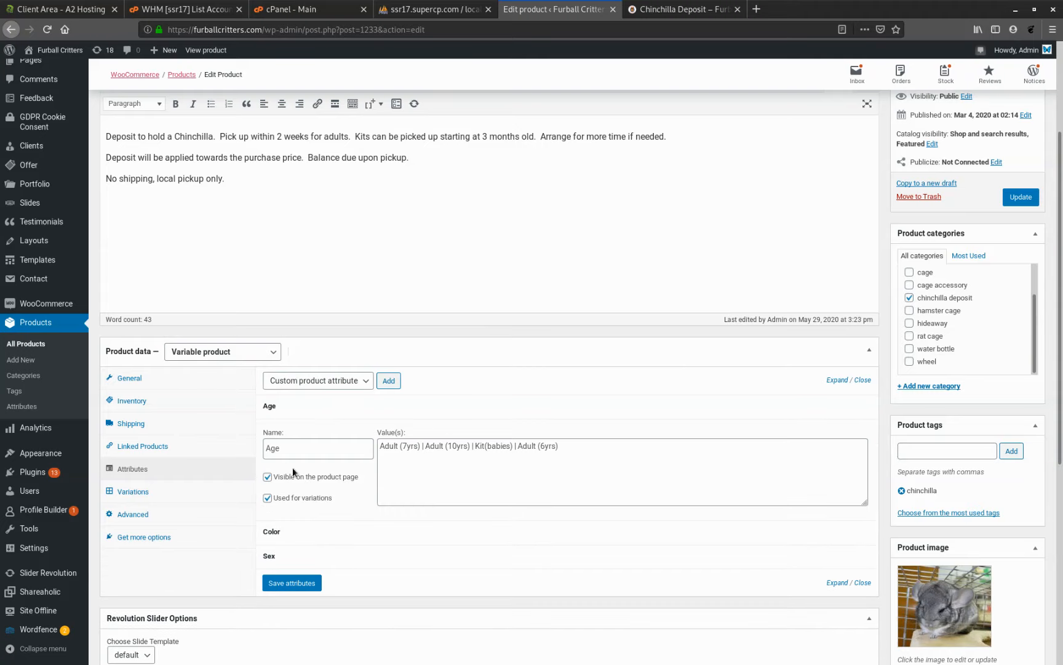
pyautogui.moveTo(499, 442)
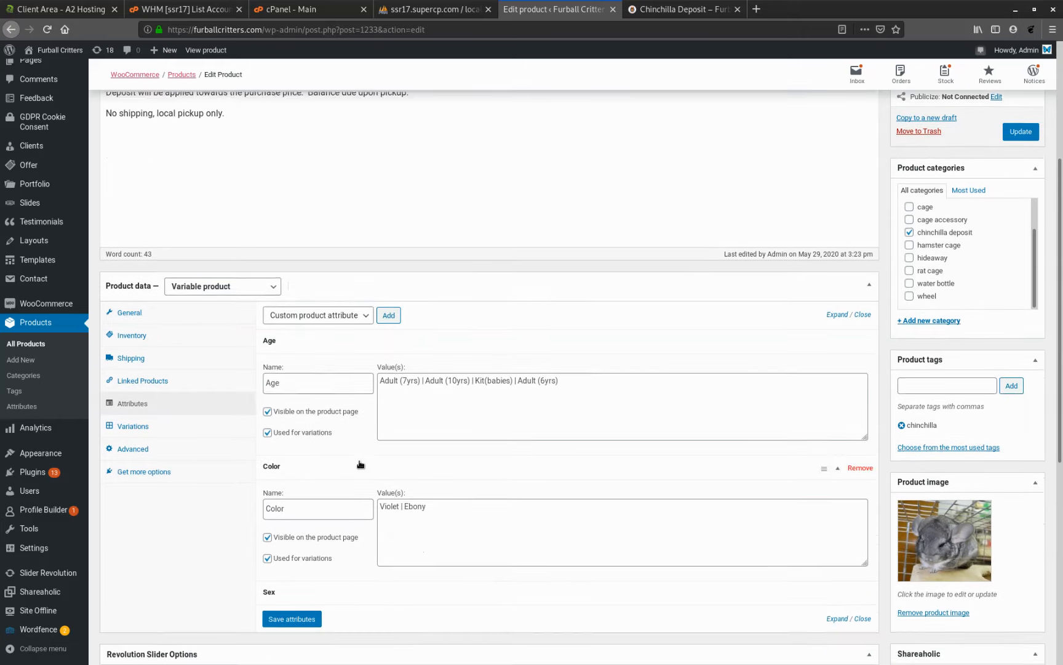
pyautogui.scroll(-3)
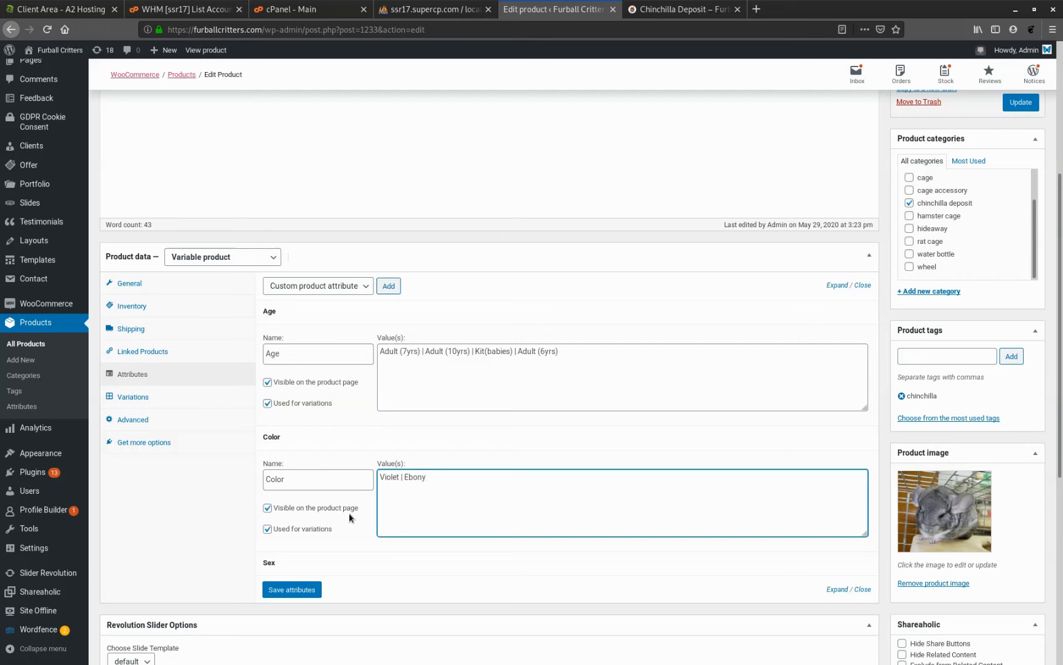
pyautogui.scroll(-3)
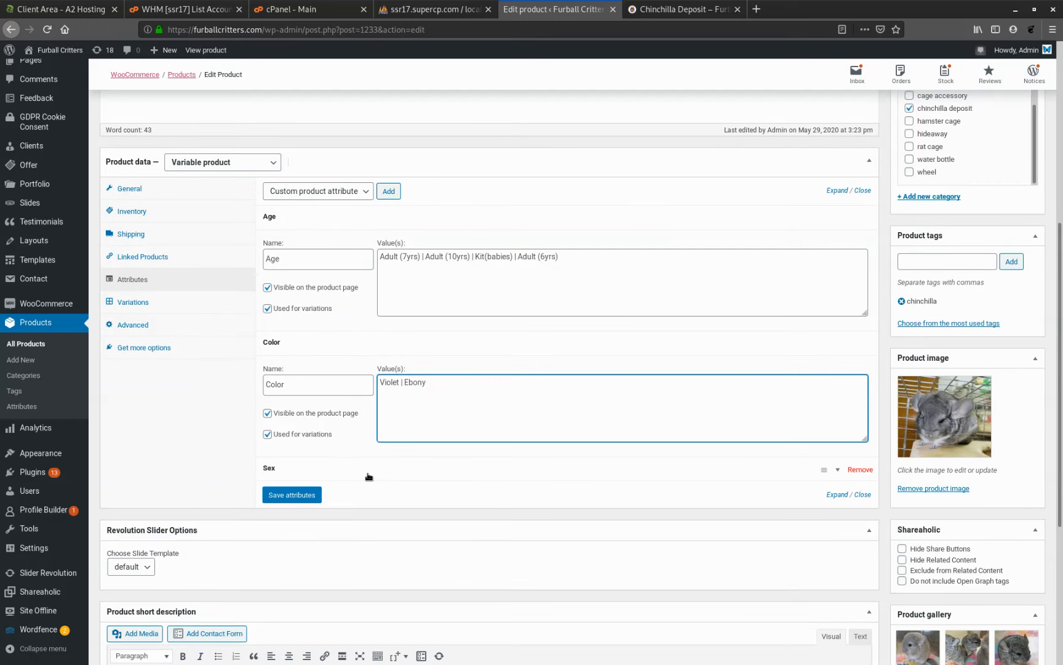
pyautogui.click(269, 467)
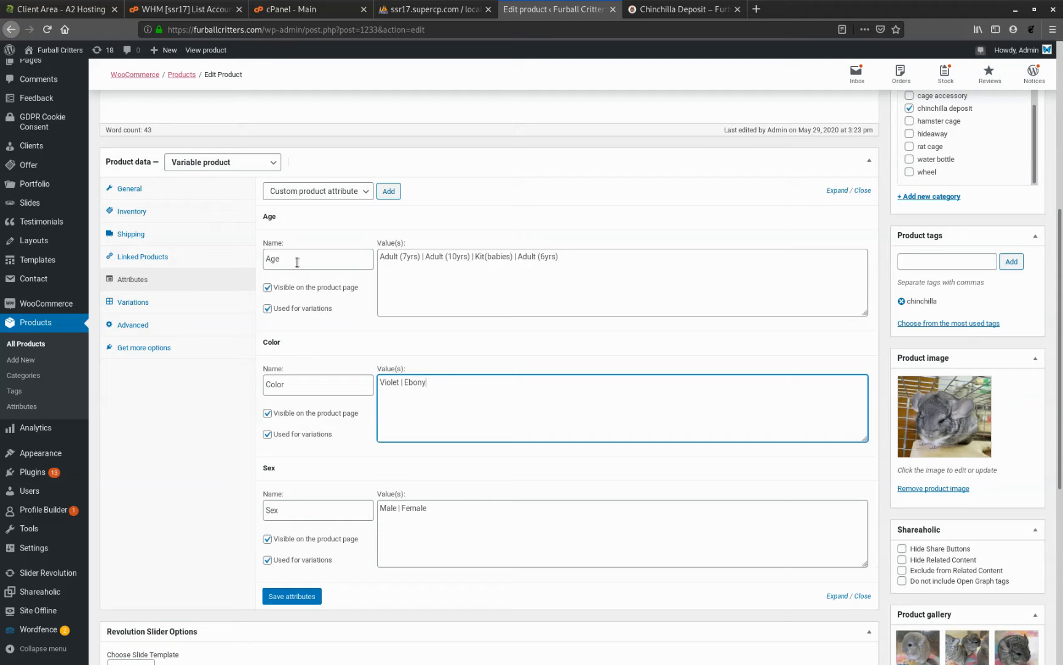
pyautogui.moveTo(308, 198)
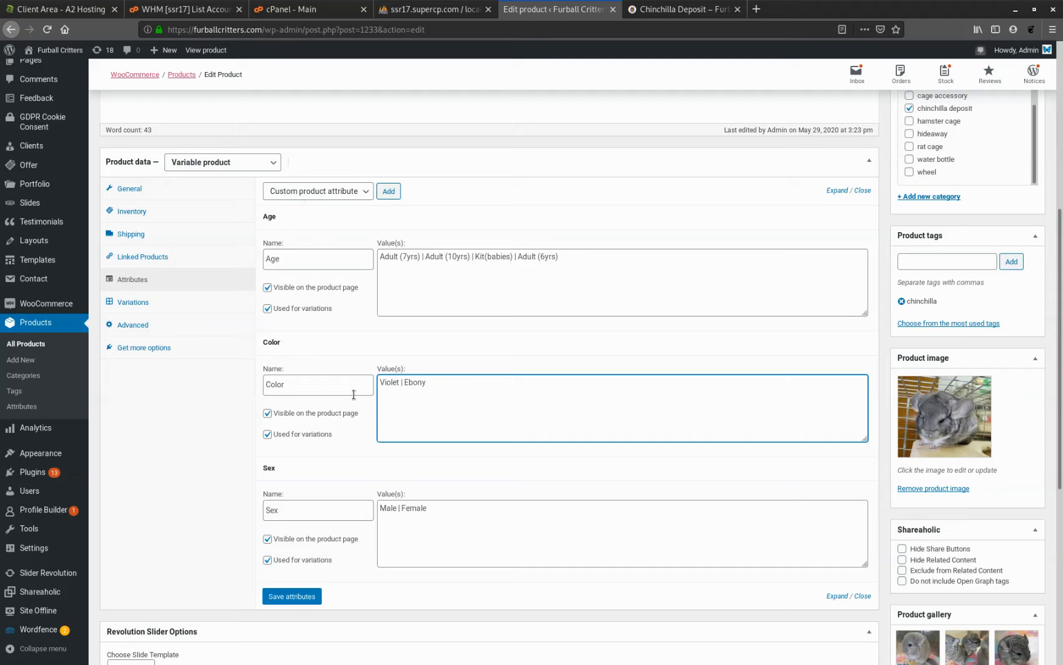
pyautogui.moveTo(362, 558)
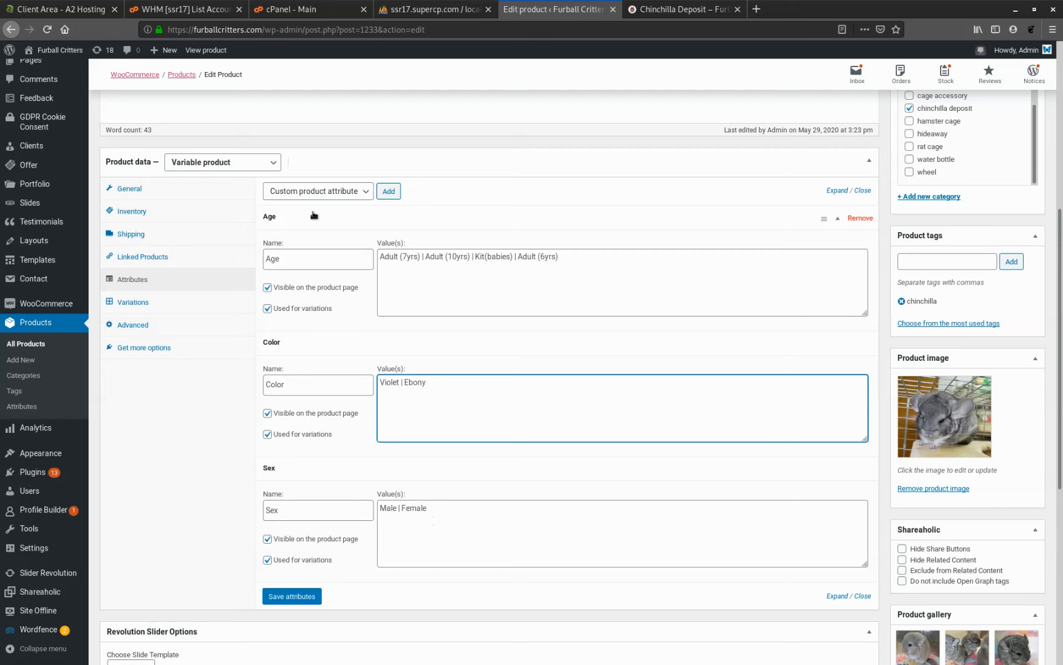
# Scroll through the three Kit(babies) variations, each priced 50 with stock 1 and local pickup.
pyautogui.click(131, 301)
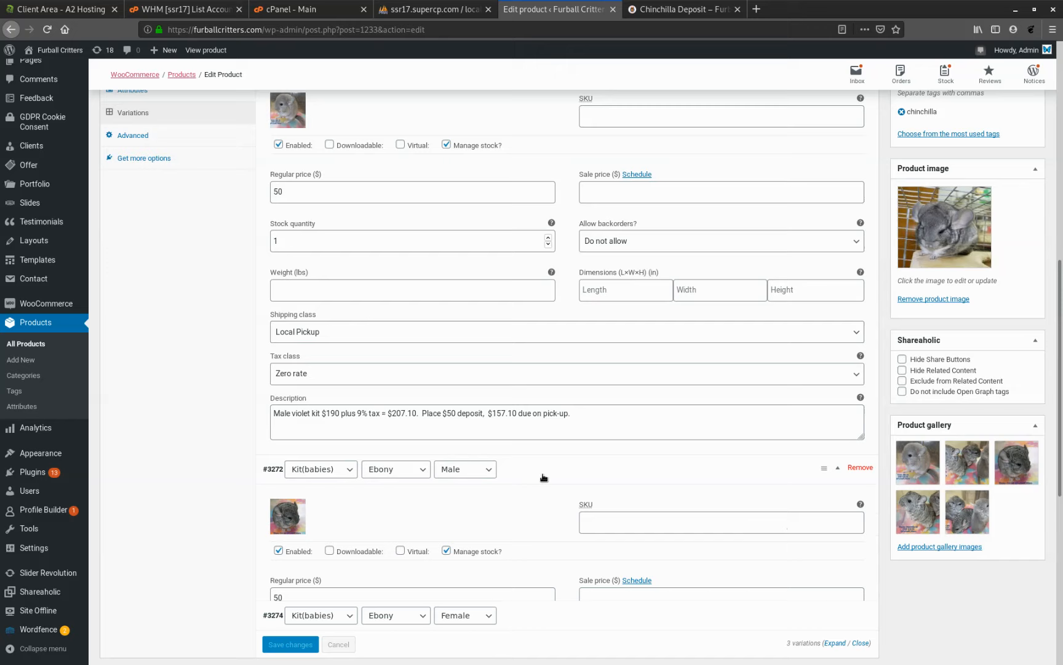
pyautogui.scroll(-3)
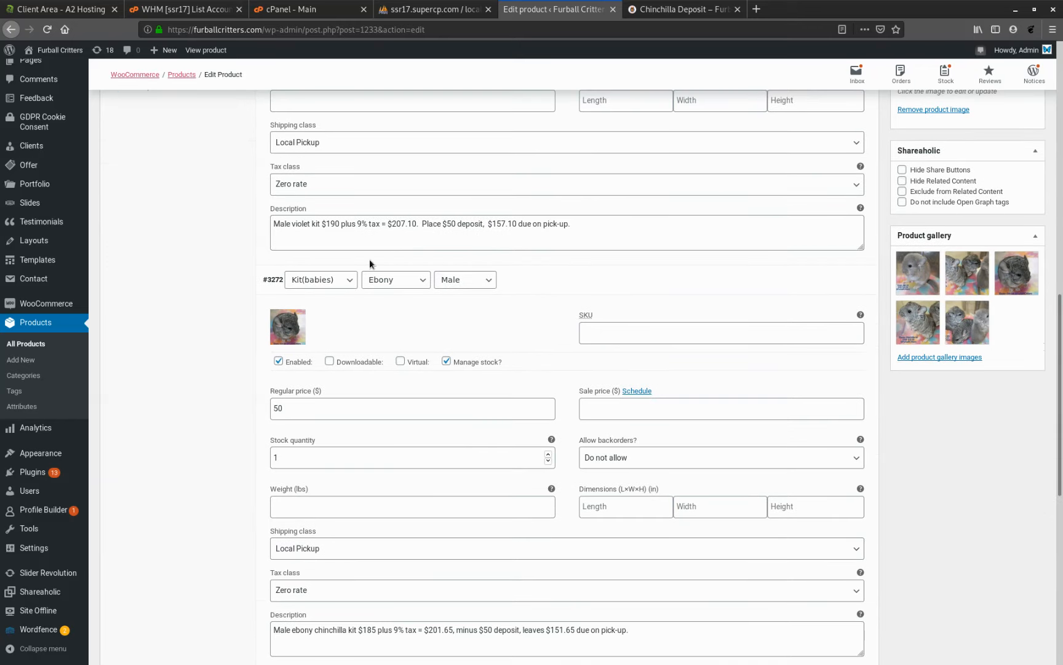
pyautogui.moveTo(441, 294)
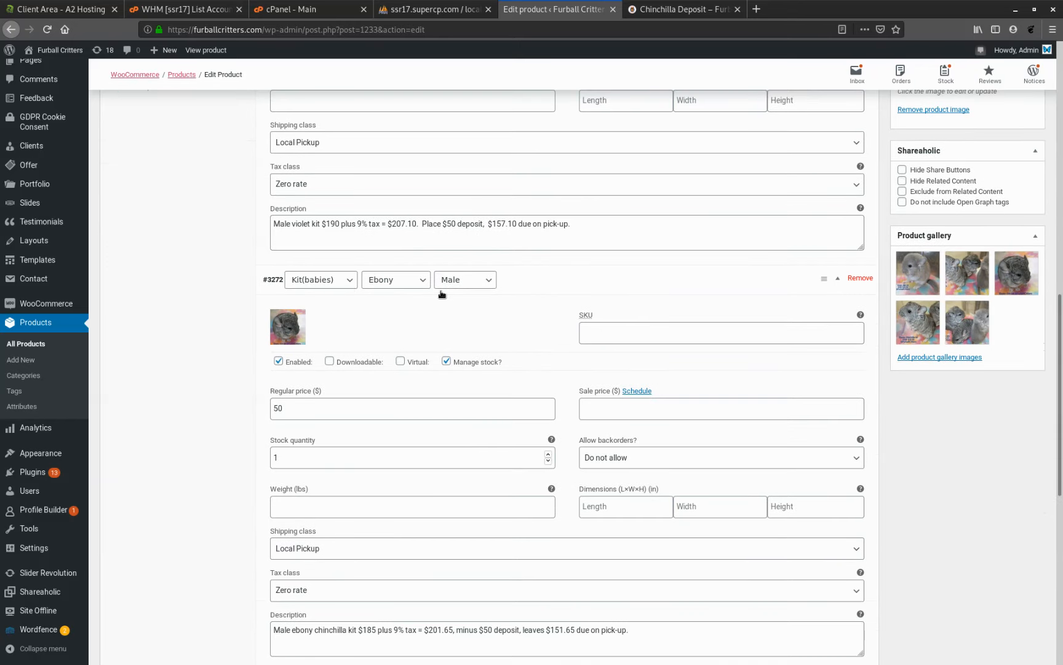
pyautogui.scroll(-3)
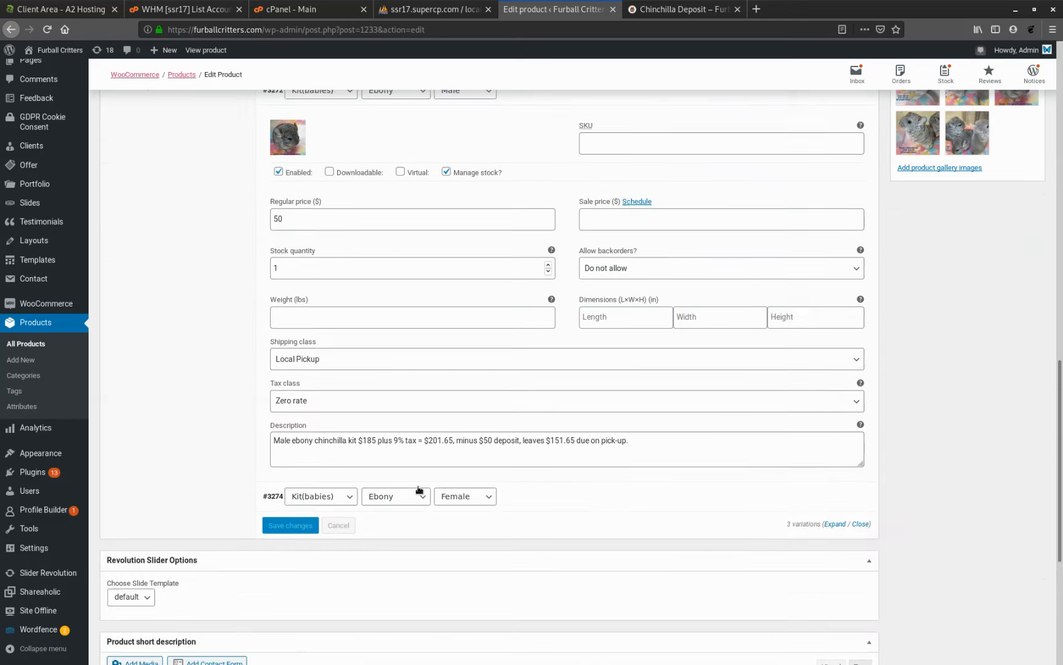
pyautogui.scroll(-3)
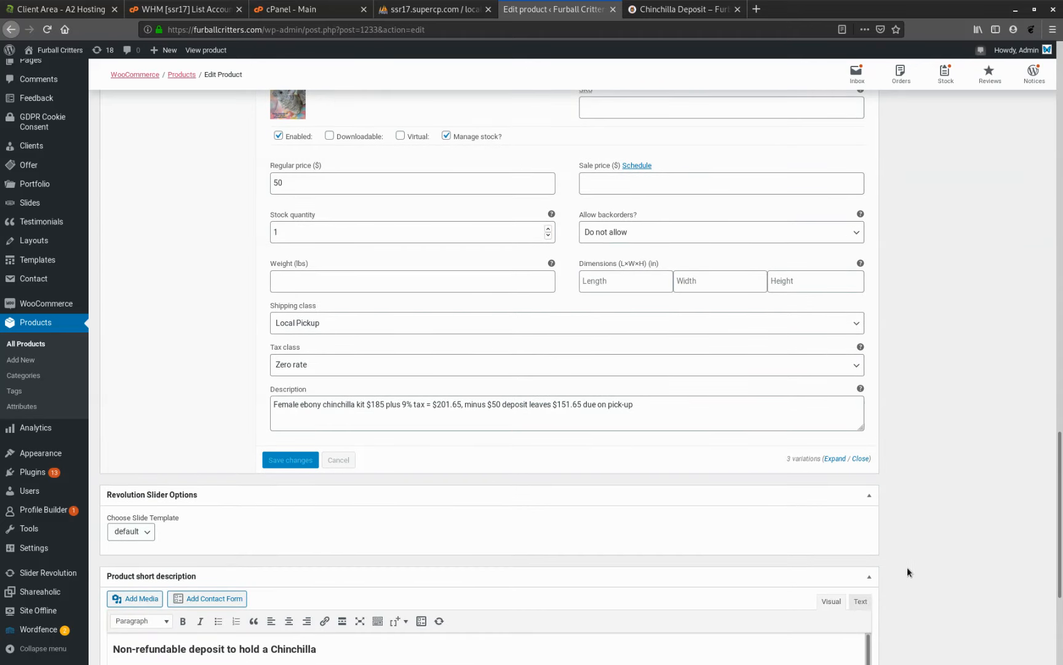
pyautogui.scroll(-3)
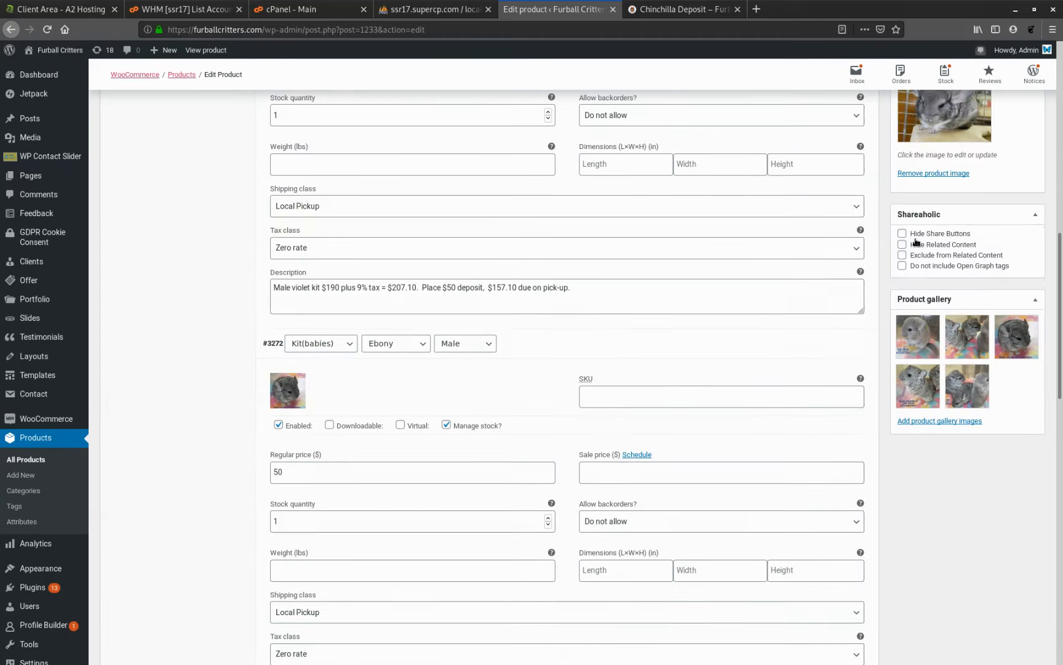
# On the live product page, choose Kit(babies) age and Ebony color.
pyautogui.click(678, 9)
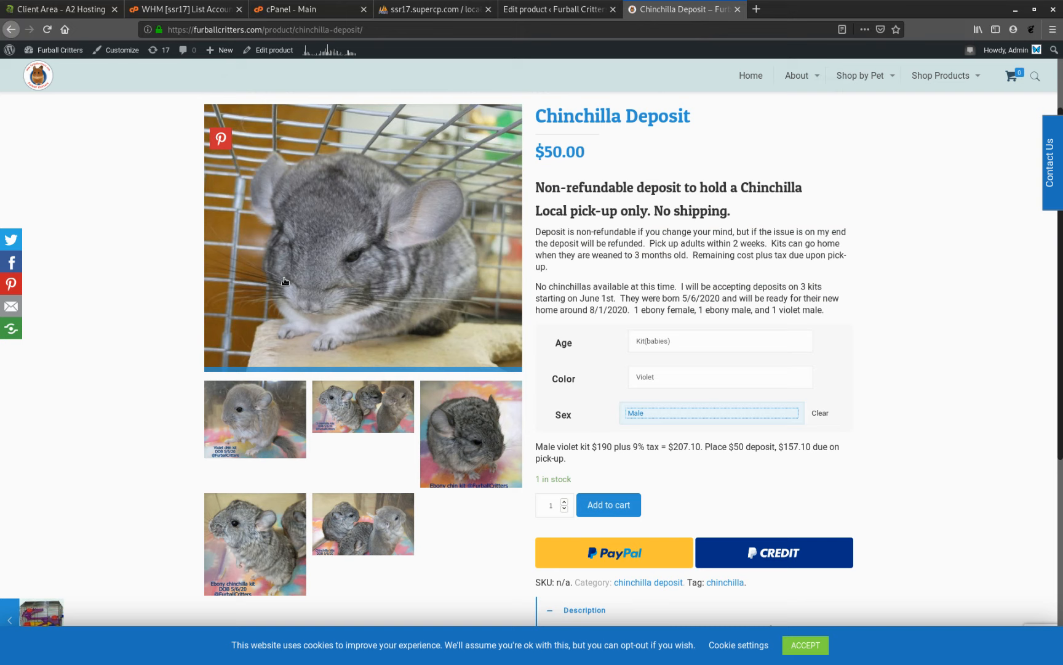
pyautogui.click(720, 341)
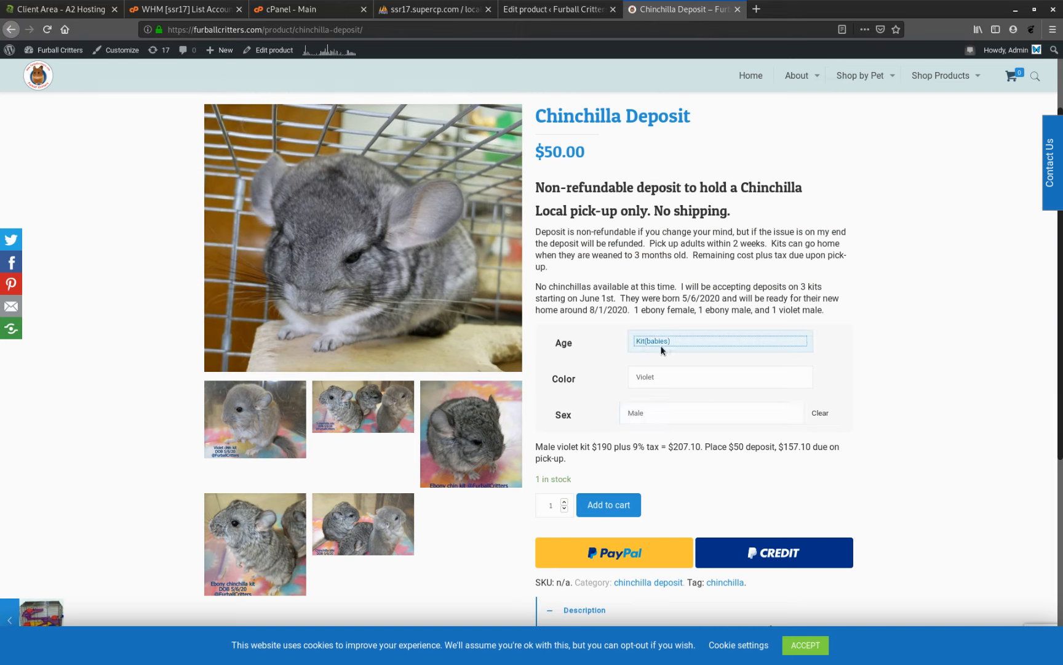
pyautogui.click(719, 377)
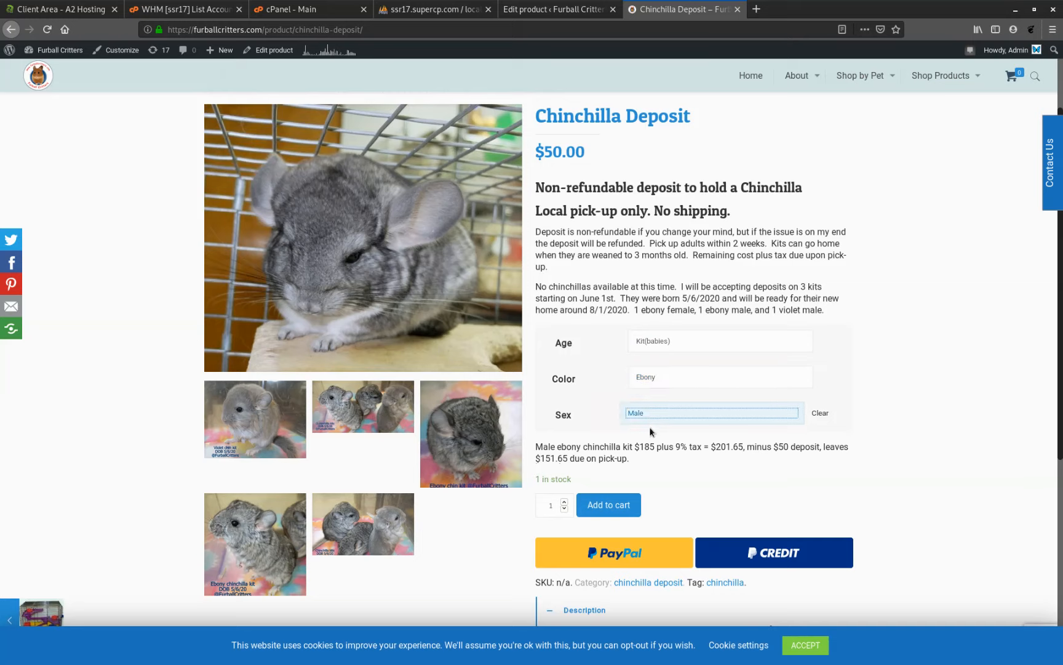
# Try Female then Male to compare their descriptions, then reset the Sex choice.
pyautogui.click(711, 412)
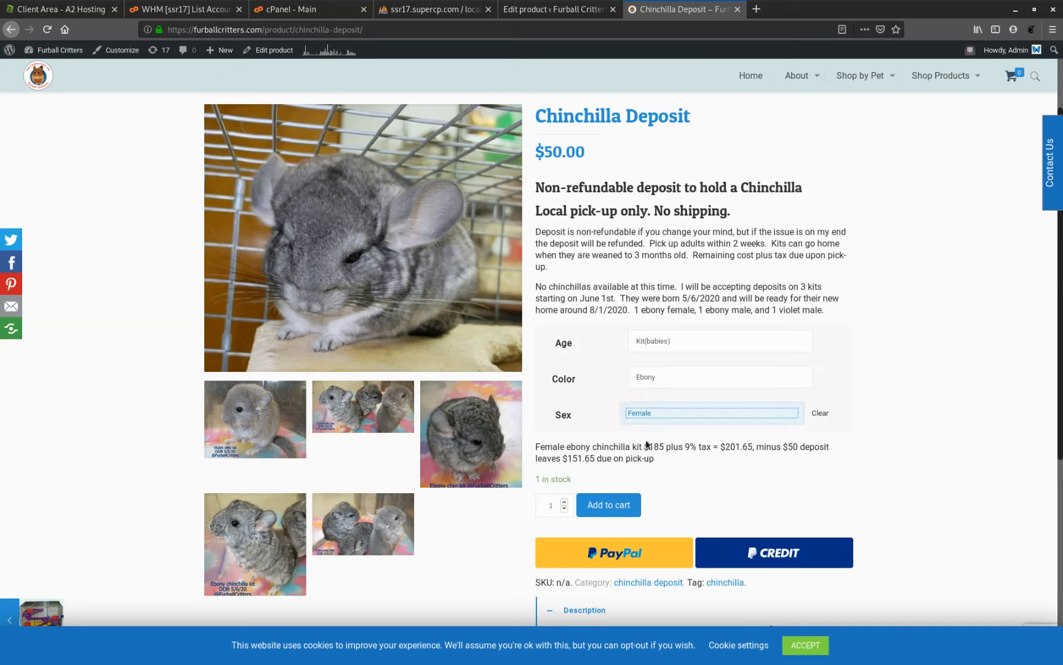
pyautogui.click(711, 412)
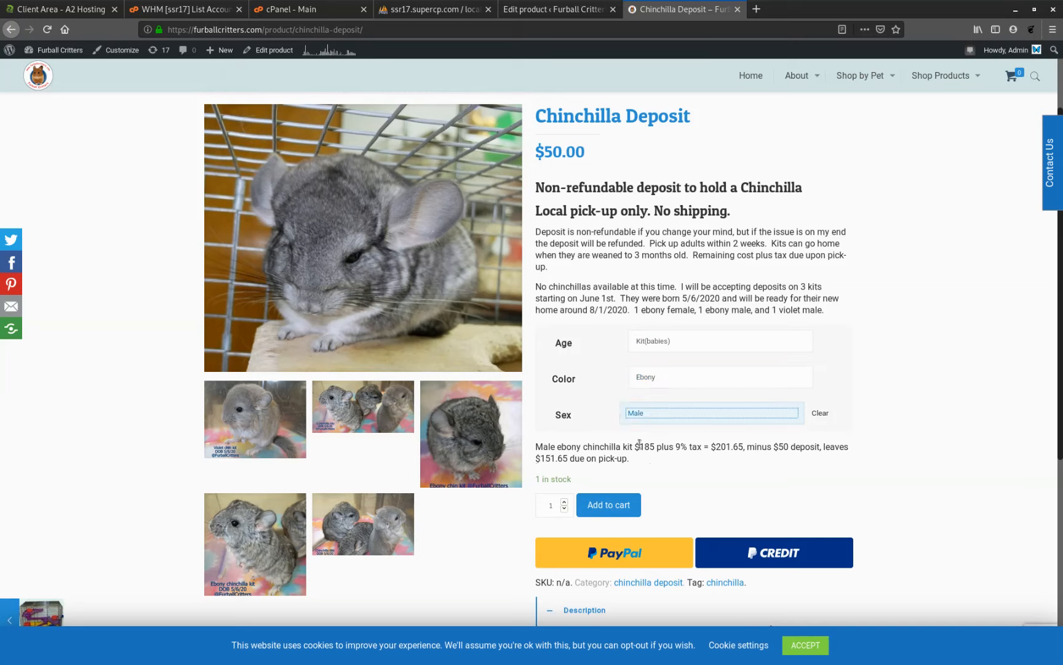
pyautogui.click(819, 413)
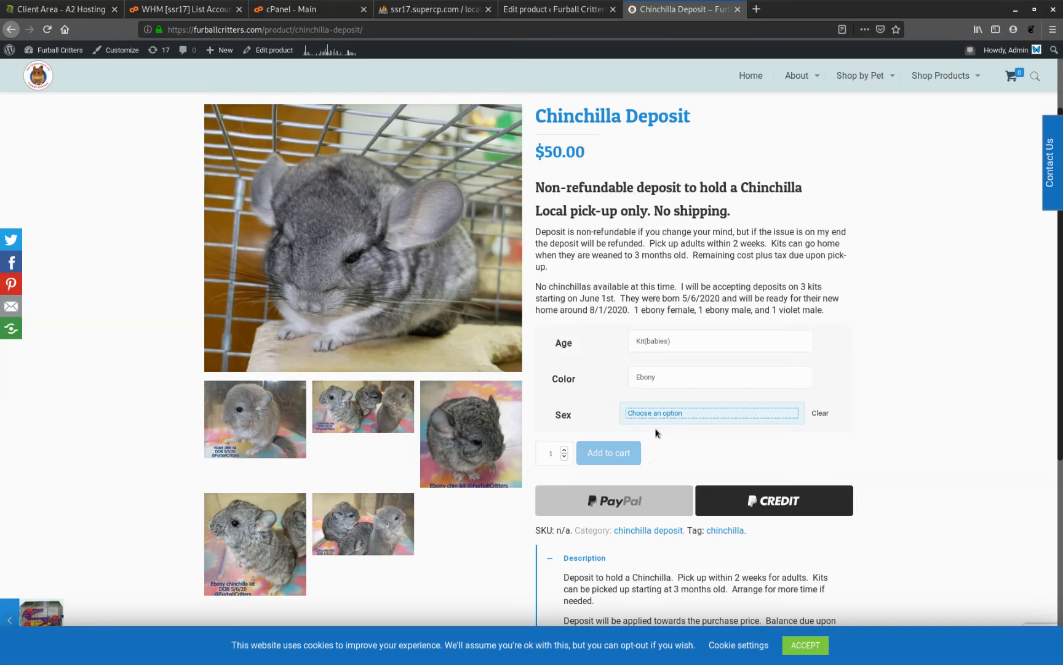
# Choose Male again so the ebony male kit shows its description and 1 in stock.
pyautogui.click(710, 412)
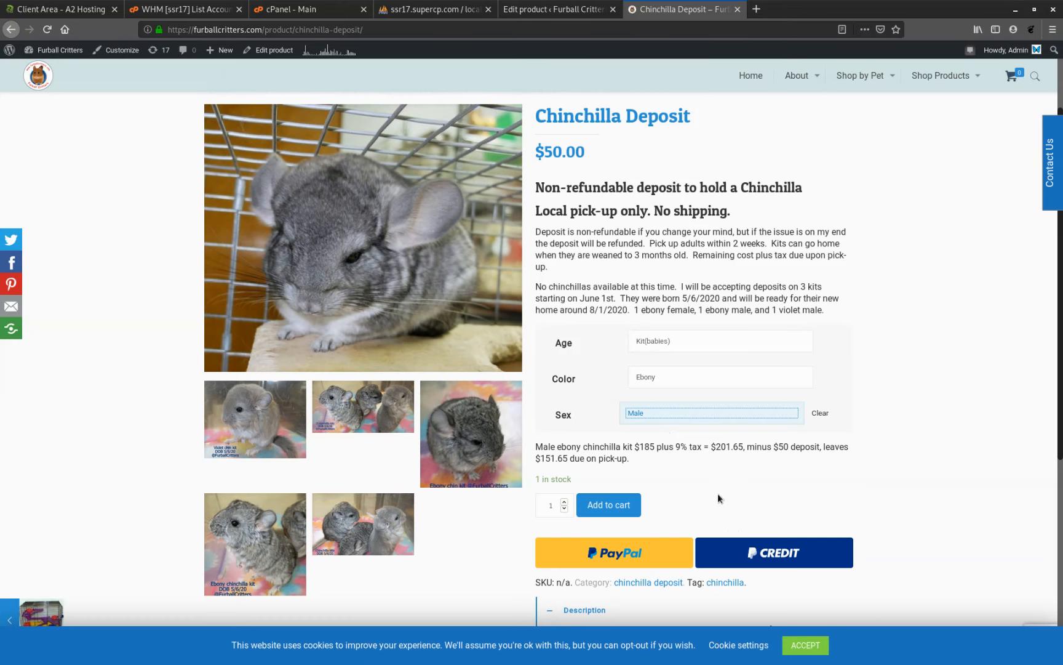
pyautogui.moveTo(692, 461)
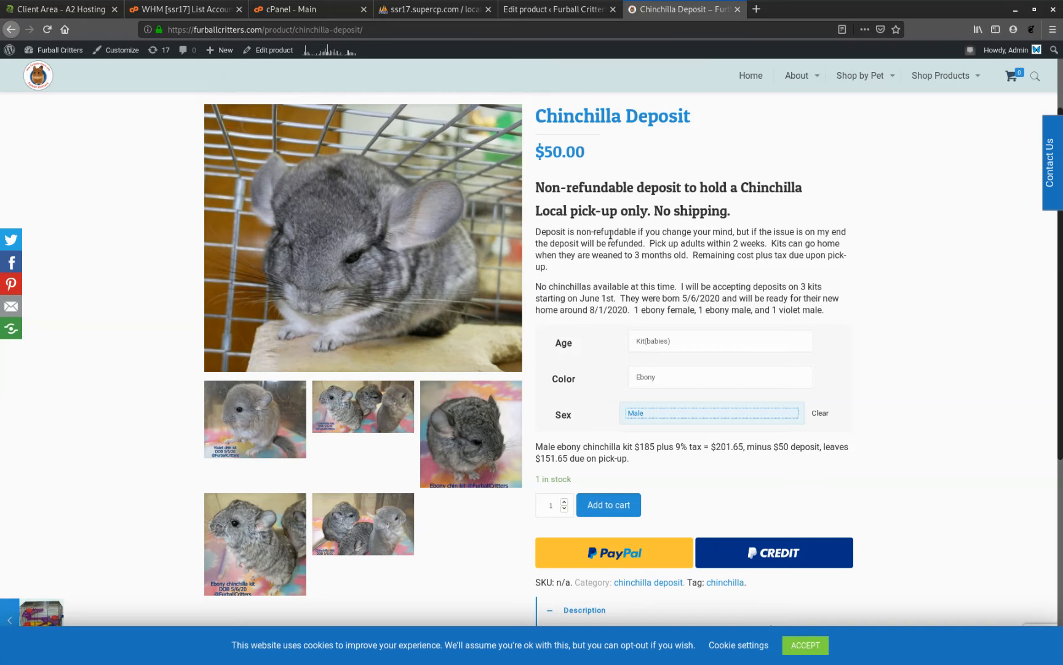
pyautogui.moveTo(697, 400)
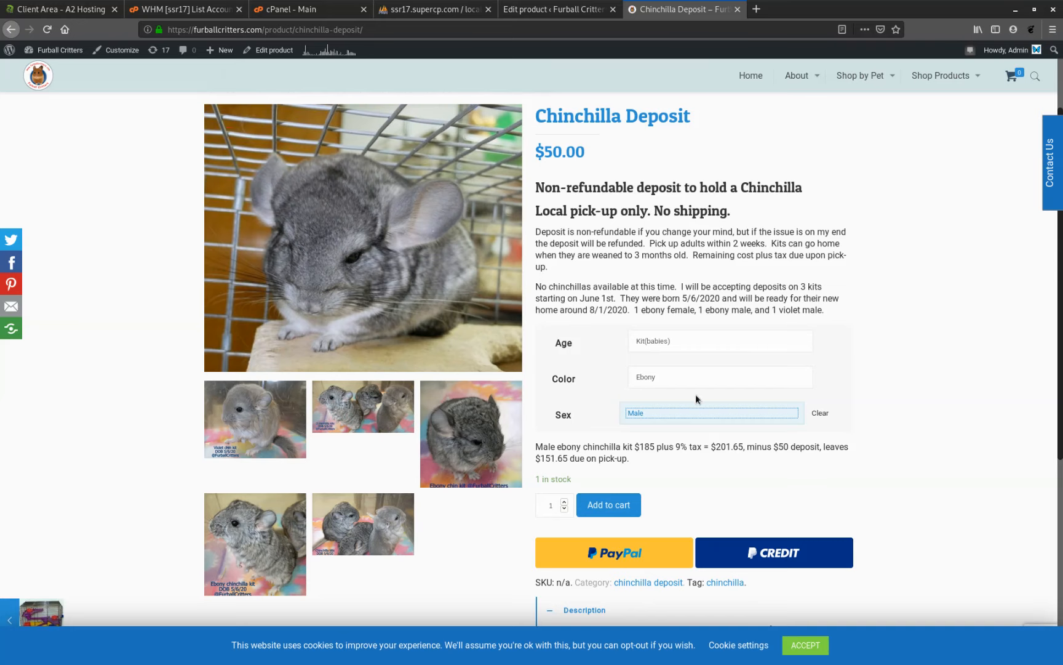
pyautogui.moveTo(725, 517)
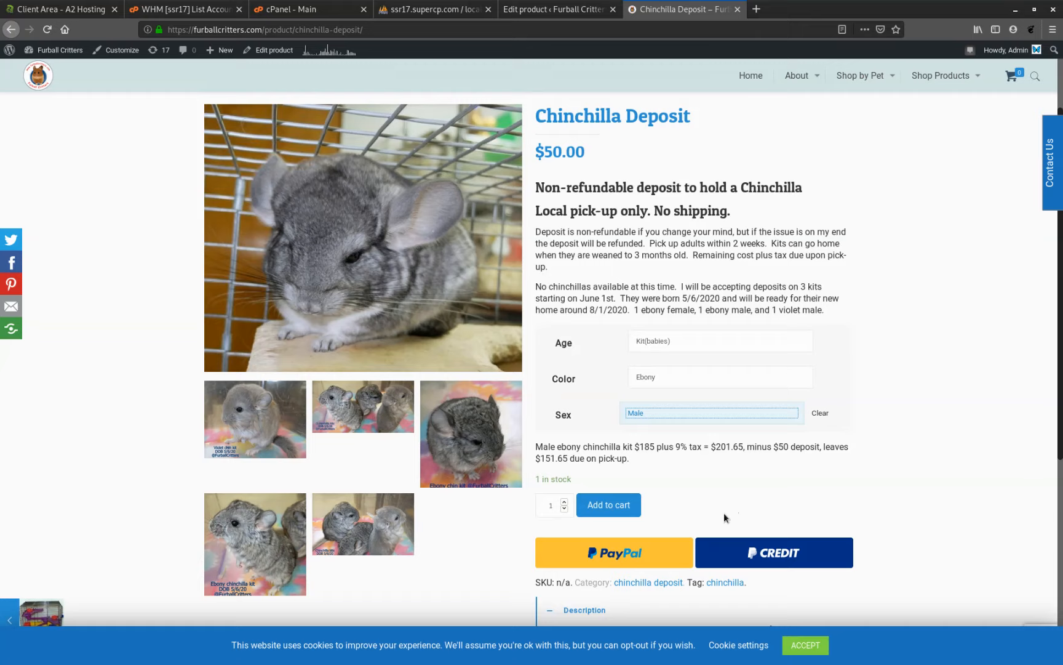